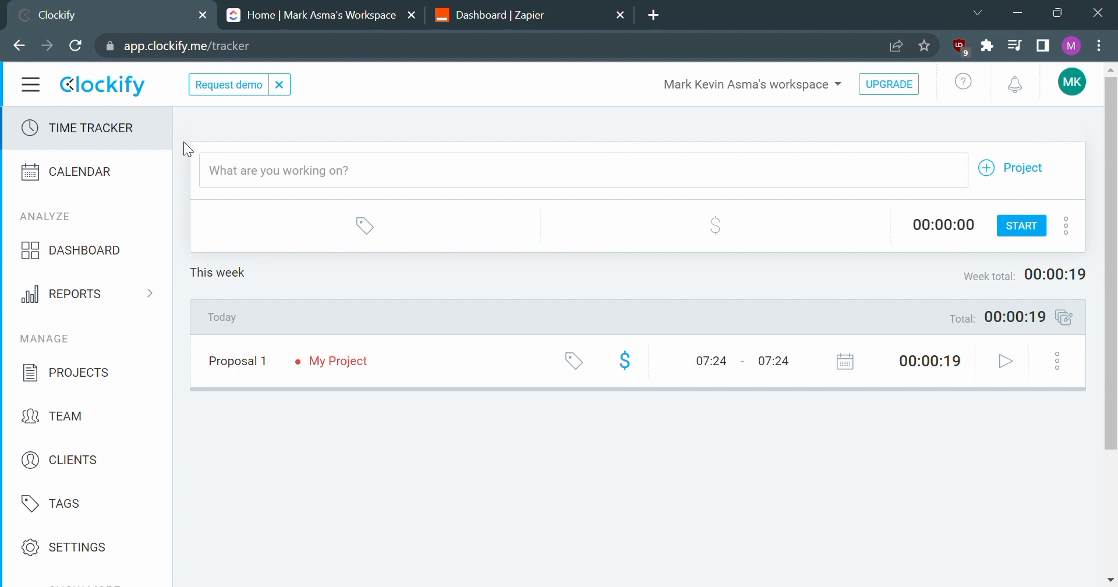
{"action": "mouse_move", "coordinate": [253, 139]}
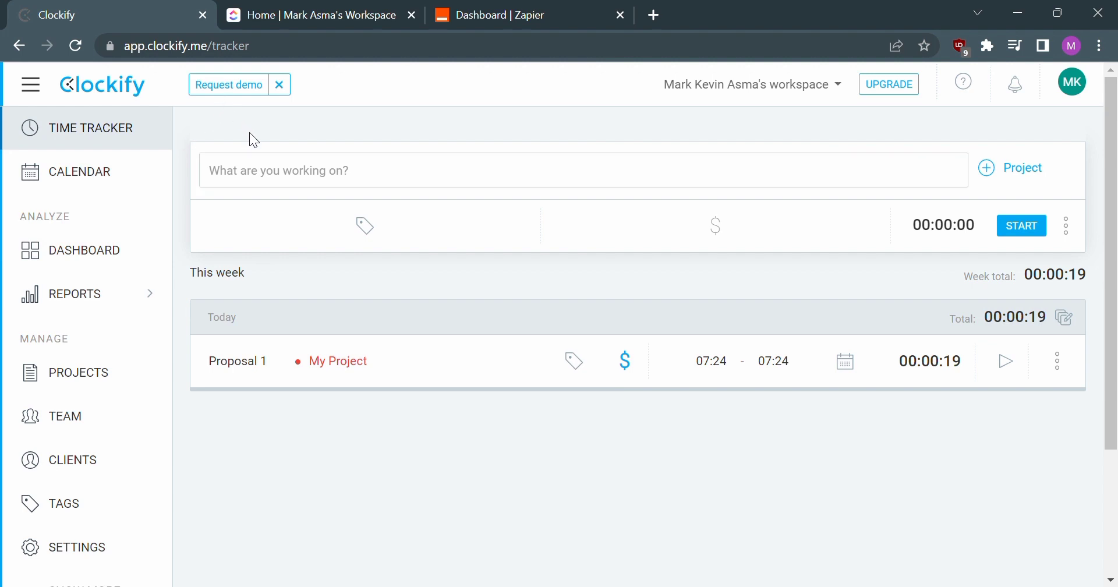
Step: From the ClickUp tab, bring up the Zapier dashboard and start a new Zap
{"action": "left_click", "coordinate": [319, 15]}
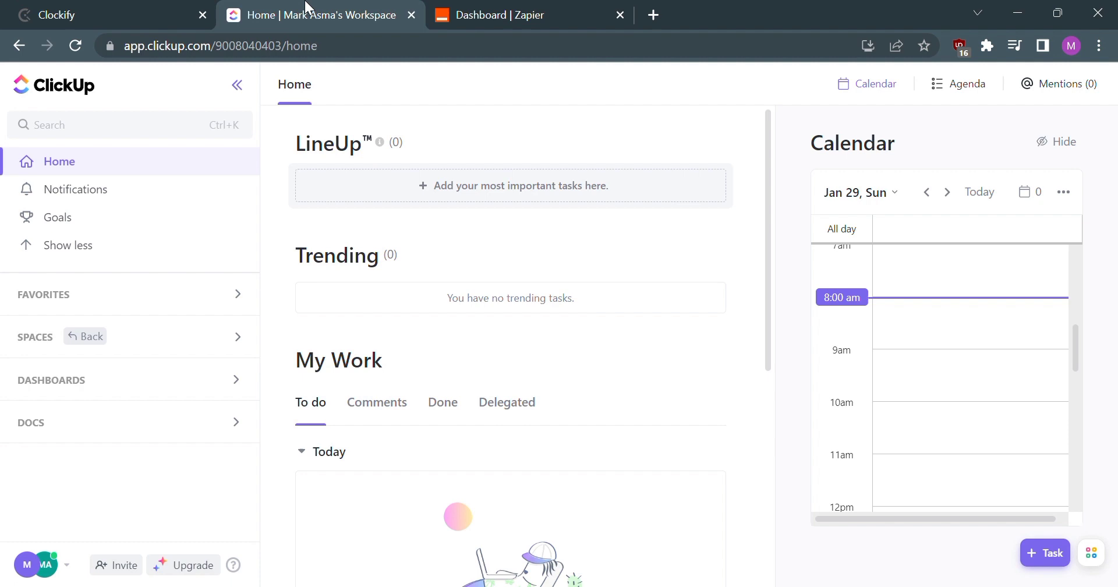
{"action": "mouse_move", "coordinate": [421, 108]}
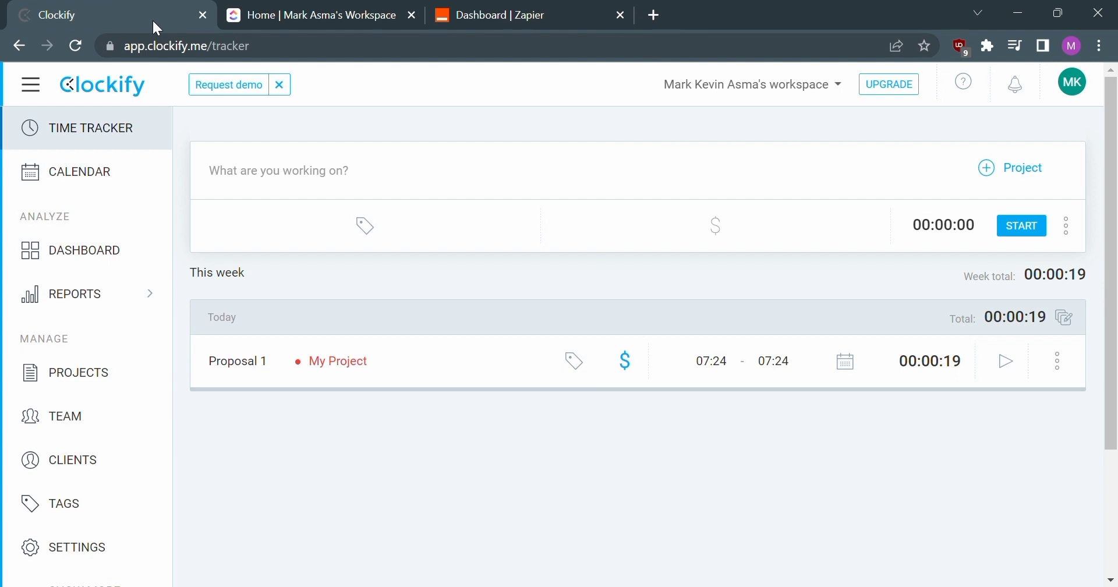
{"action": "left_click", "coordinate": [504, 15]}
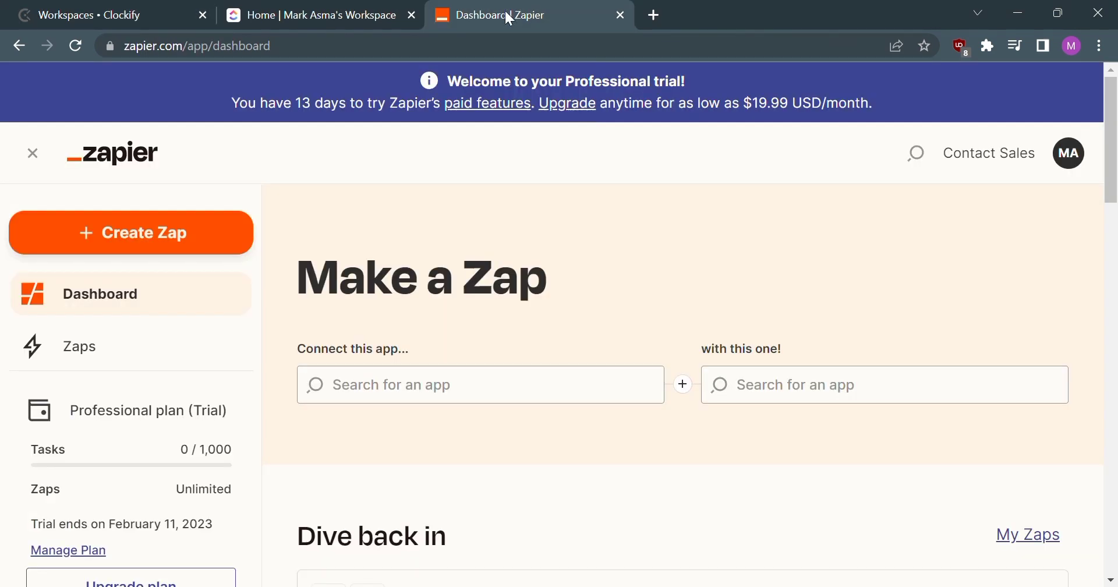
{"action": "mouse_move", "coordinate": [237, 186]}
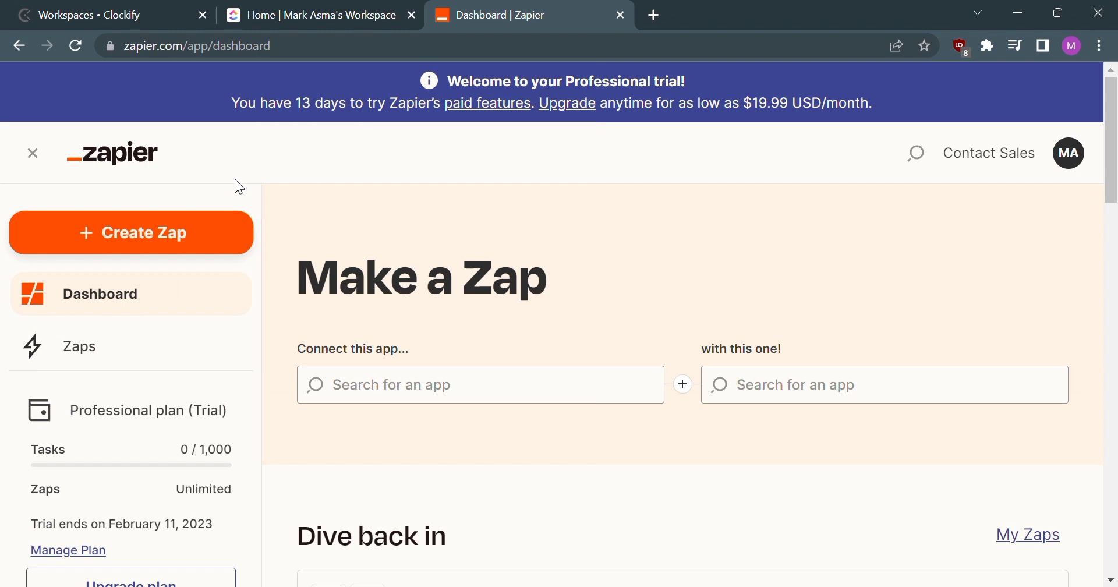
{"action": "mouse_move", "coordinate": [186, 297]}
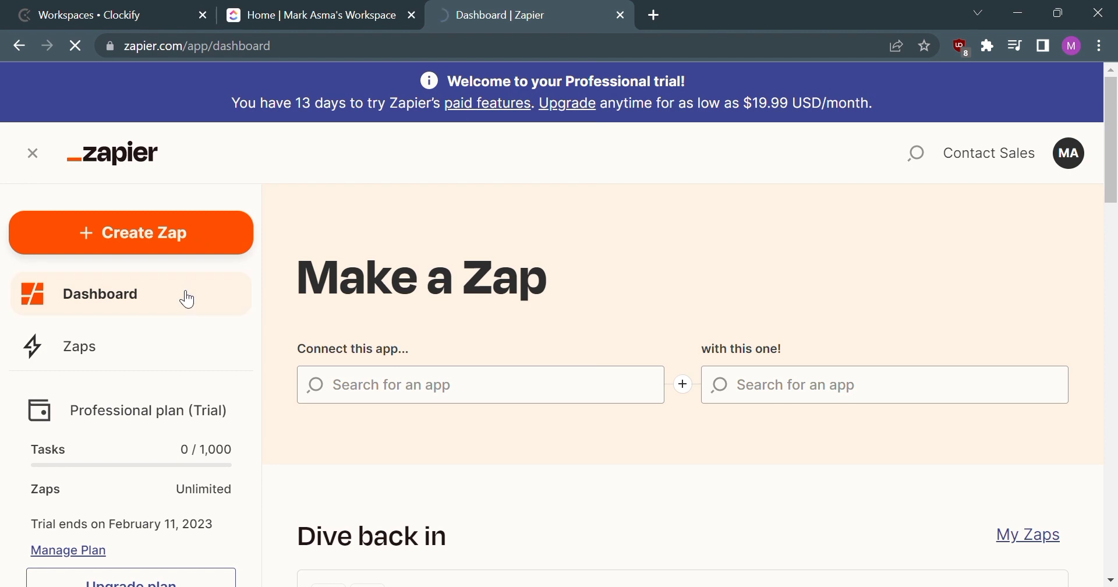
{"action": "mouse_move", "coordinate": [183, 297]}
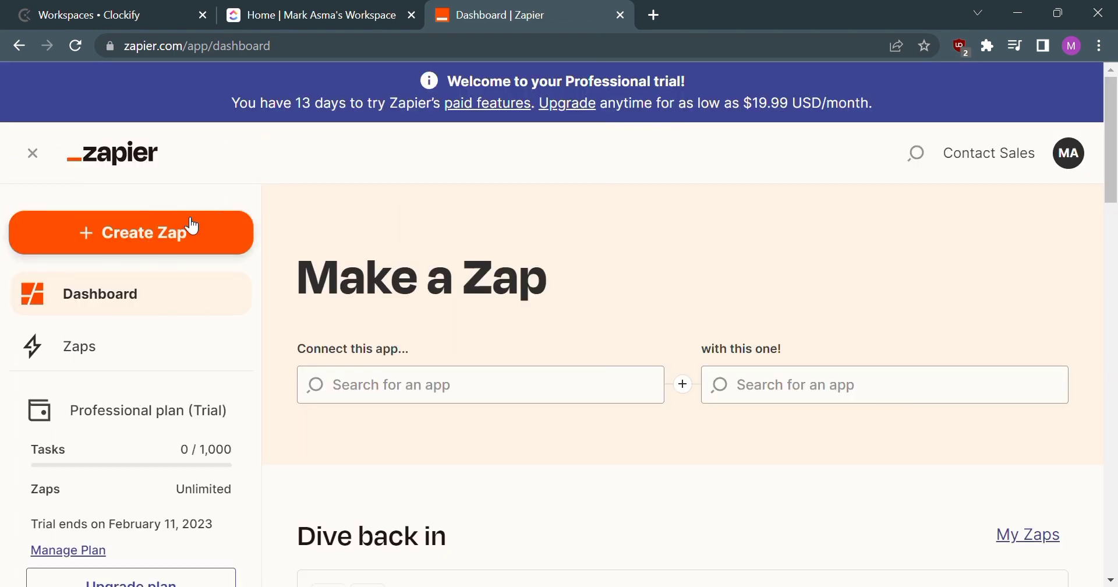
{"action": "left_click", "coordinate": [131, 233]}
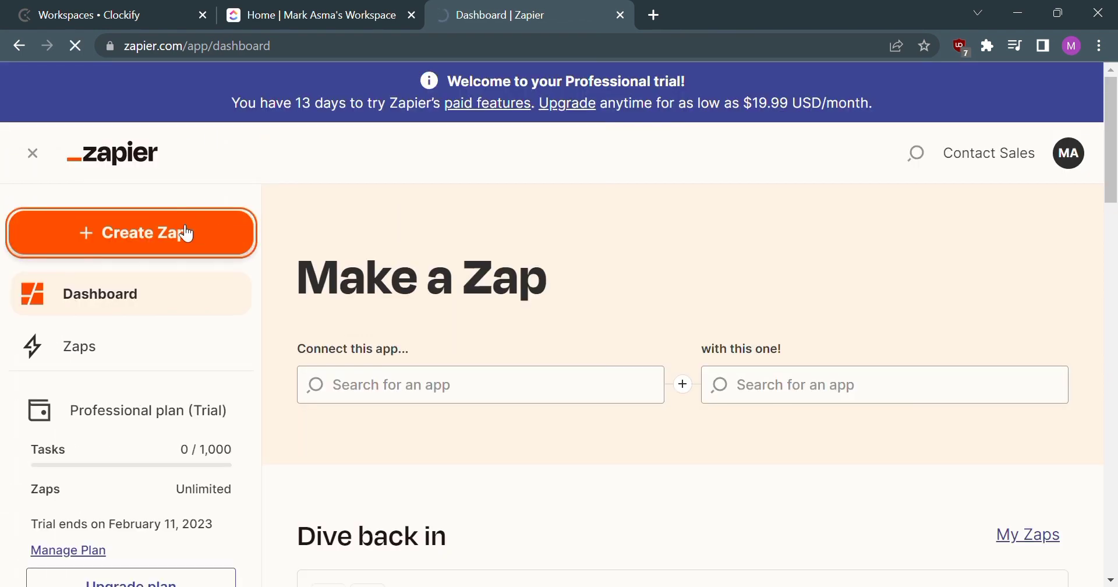
Step: Rename the Zap's title to 'Connecting Clockify with Clickup'
{"action": "left_click", "coordinate": [131, 232]}
{"action": "type", "text": "C"}
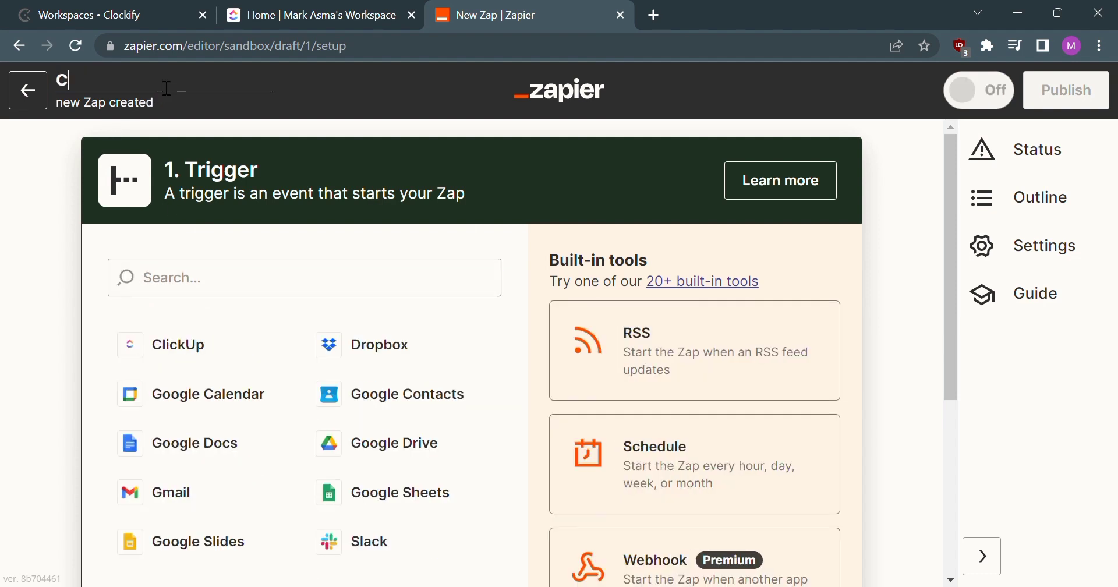
{"action": "type", "text": "onnecti"}
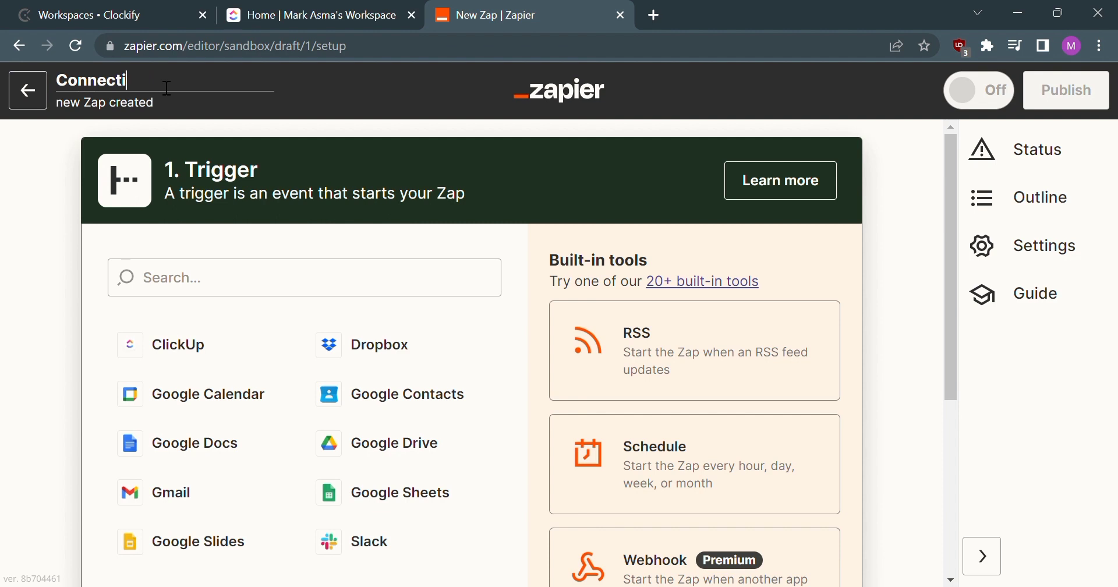
{"action": "type", "text": "ng"}
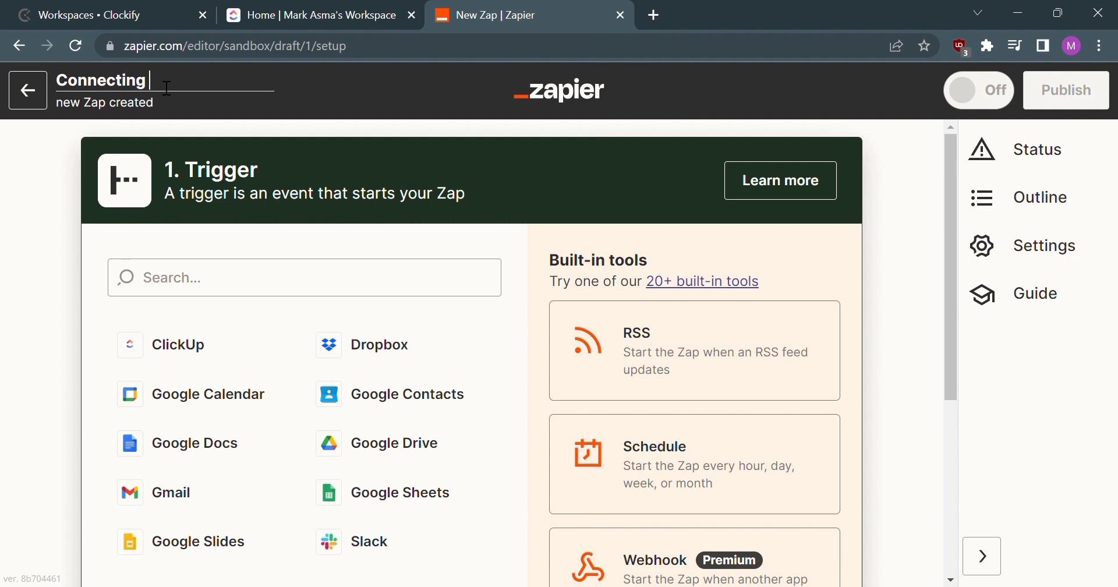
{"action": "type", "text": "Clockify with Clickup"}
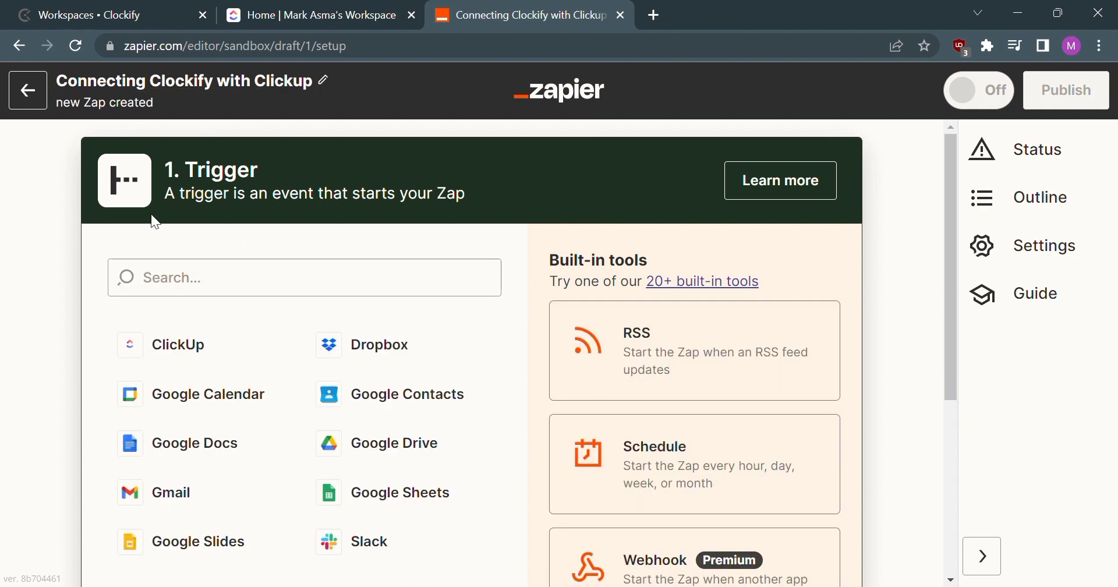
Step: Set the trigger to Clockify's New Client event and continue to the account step
{"action": "left_click", "coordinate": [304, 277]}
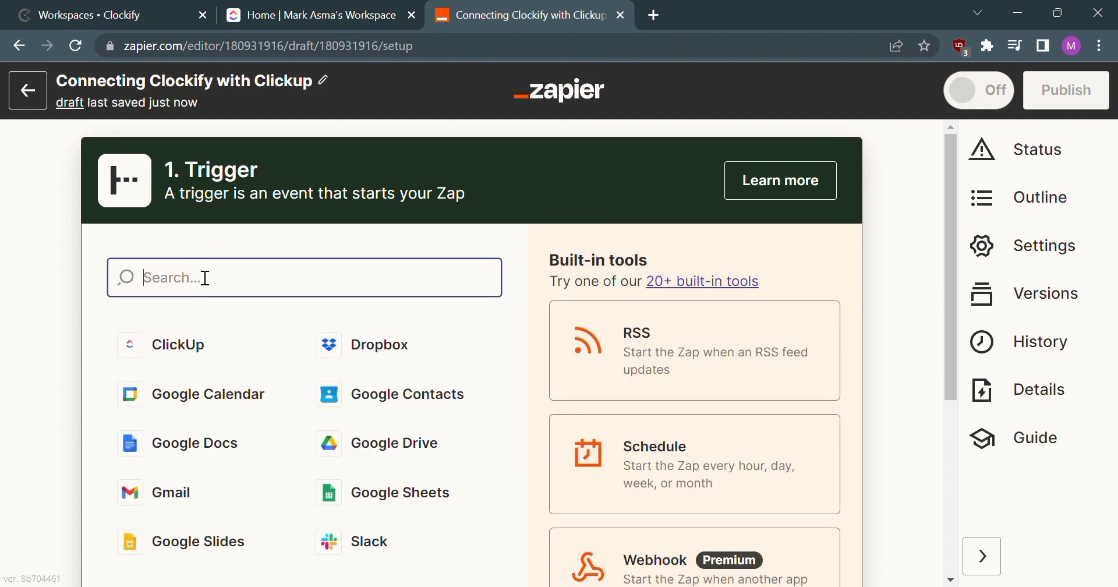
{"action": "mouse_move", "coordinate": [211, 298]}
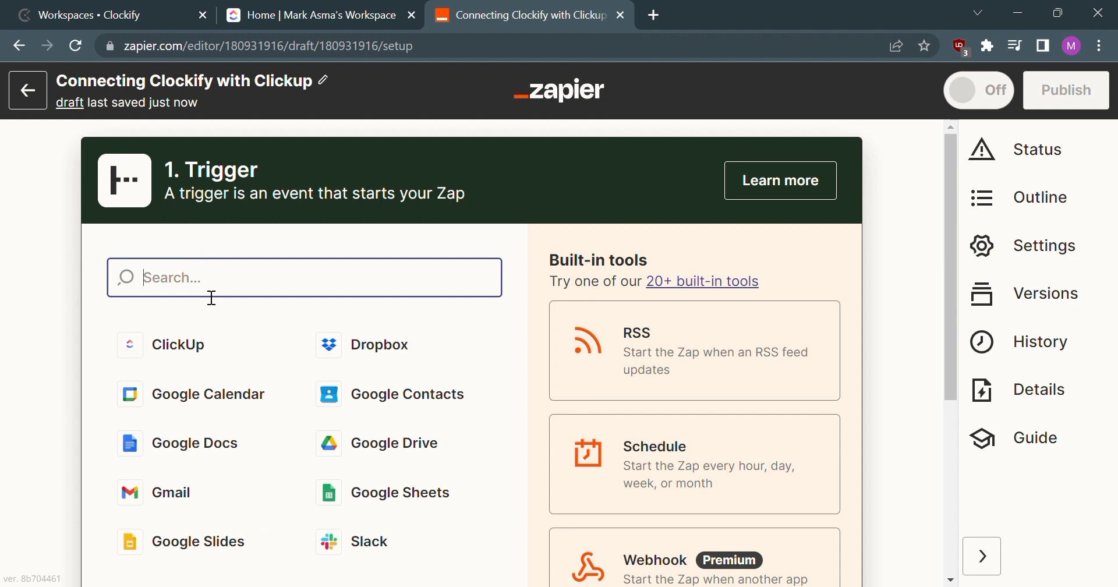
{"action": "type", "text": "clockify"}
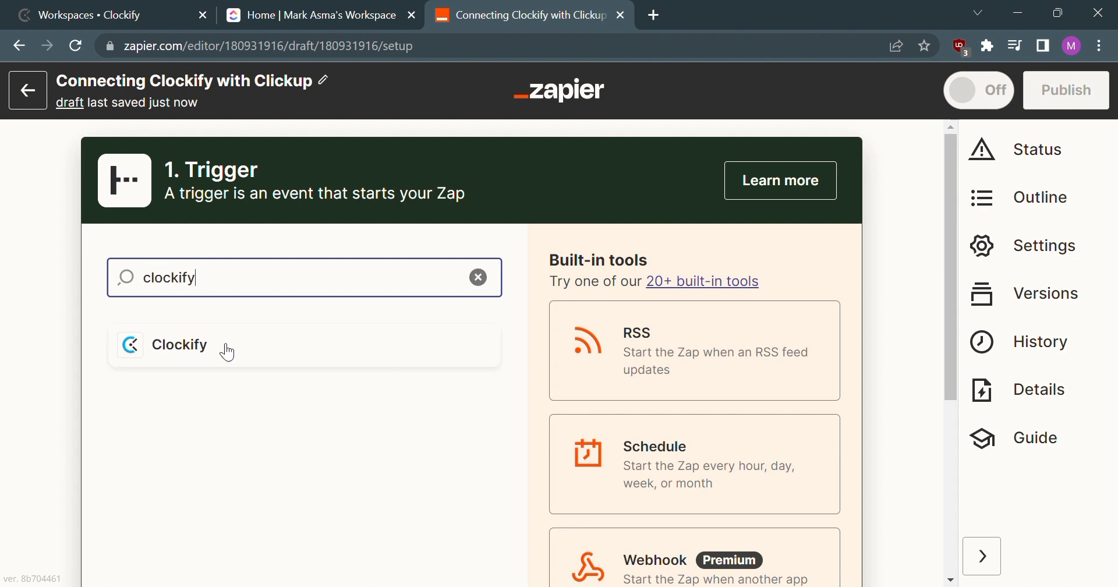
{"action": "left_click", "coordinate": [180, 344]}
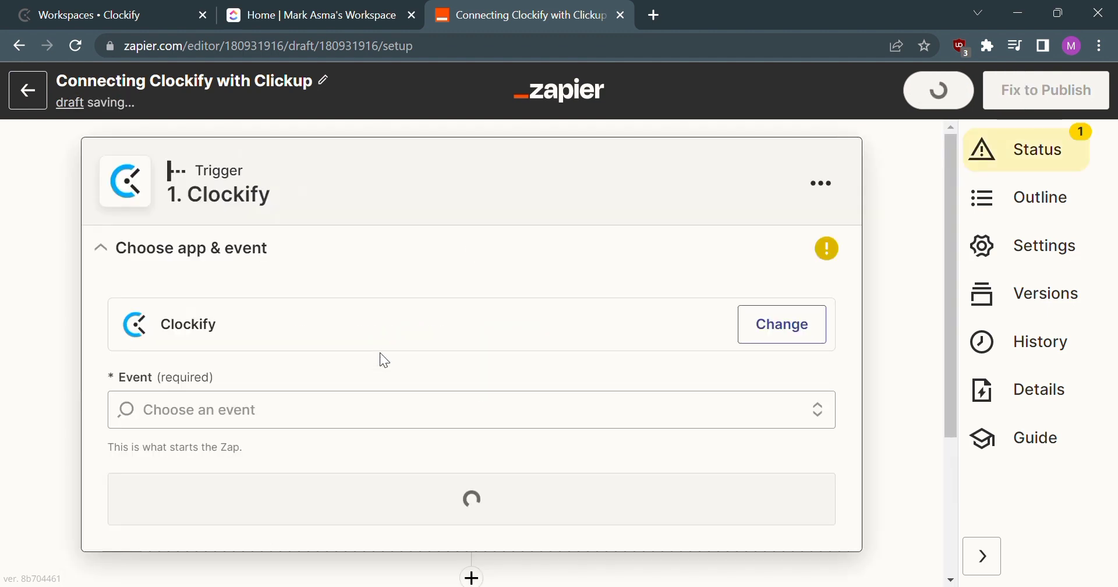
{"action": "left_click", "coordinate": [470, 410]}
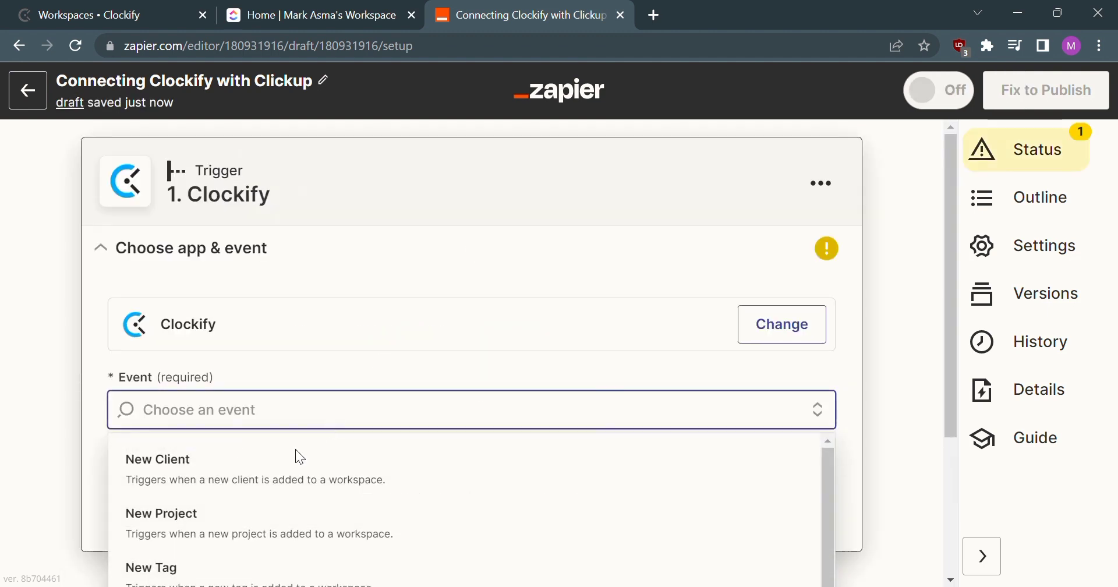
{"action": "left_click", "coordinate": [157, 468]}
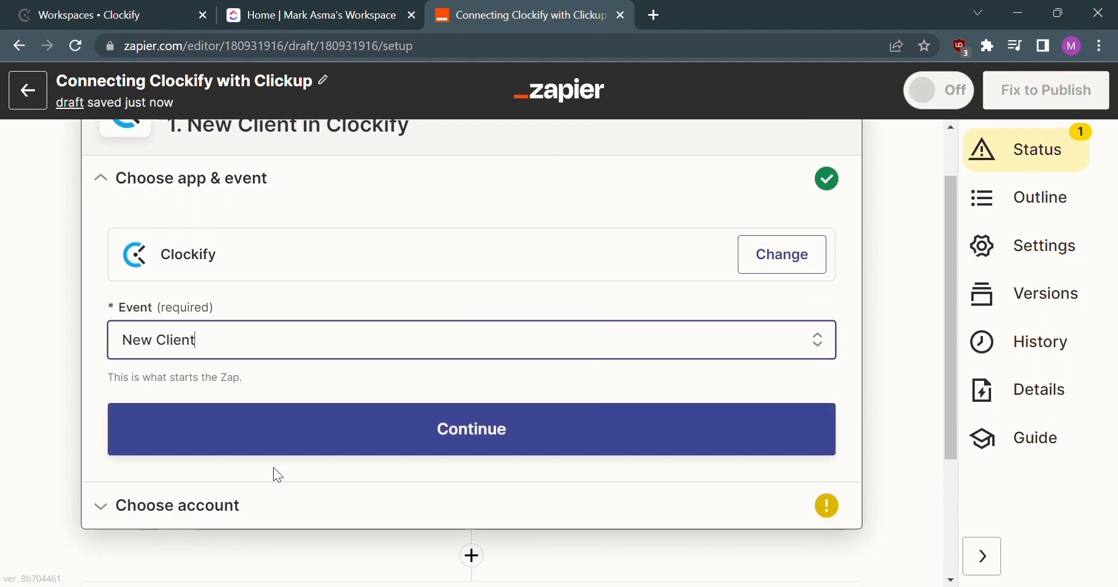
{"action": "left_click", "coordinate": [471, 429]}
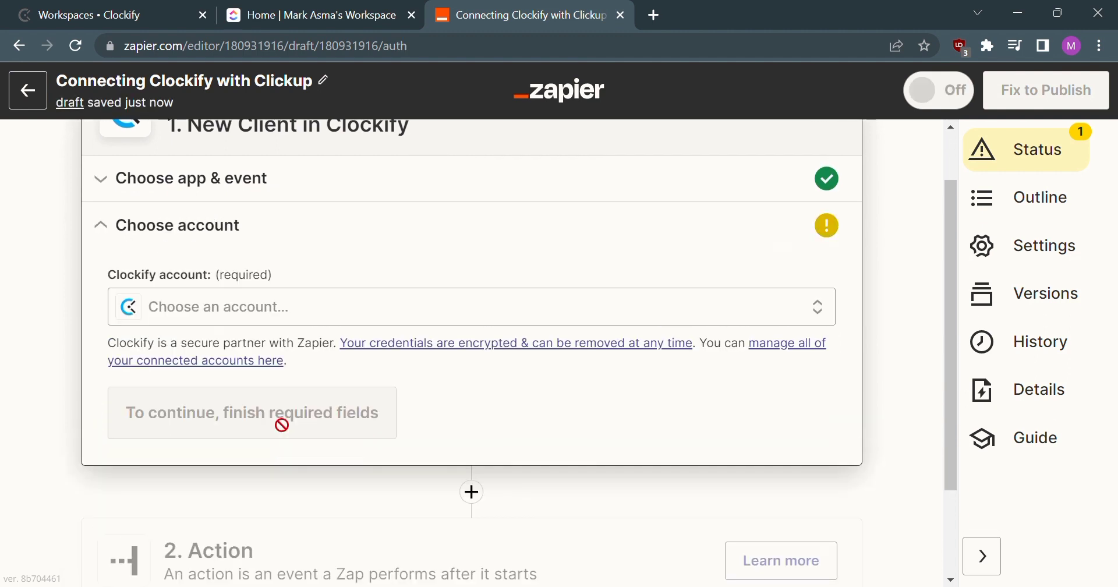
{"action": "scroll", "scroll_direction": "up", "scroll_amount": 3}
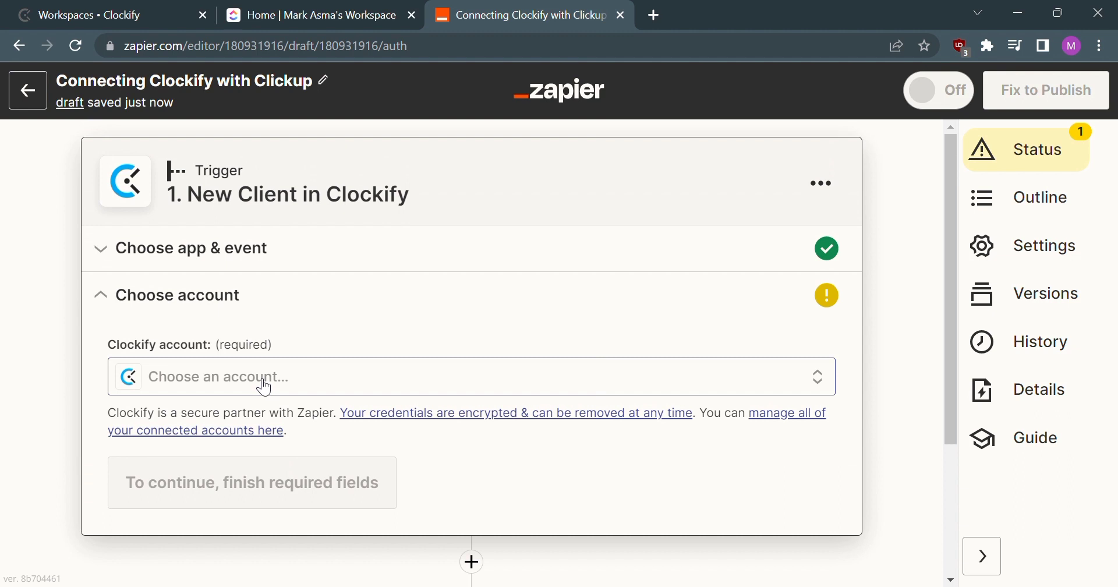
Step: Choose the connected Clockify account and workspace for the trigger and continue to testing
{"action": "left_click", "coordinate": [470, 376]}
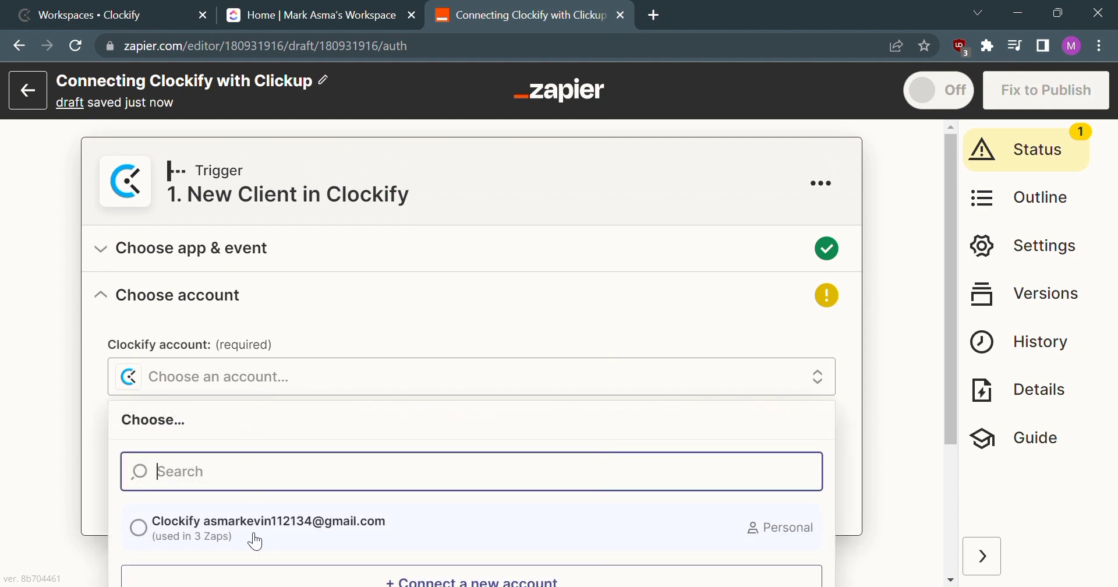
{"action": "left_click", "coordinate": [269, 528]}
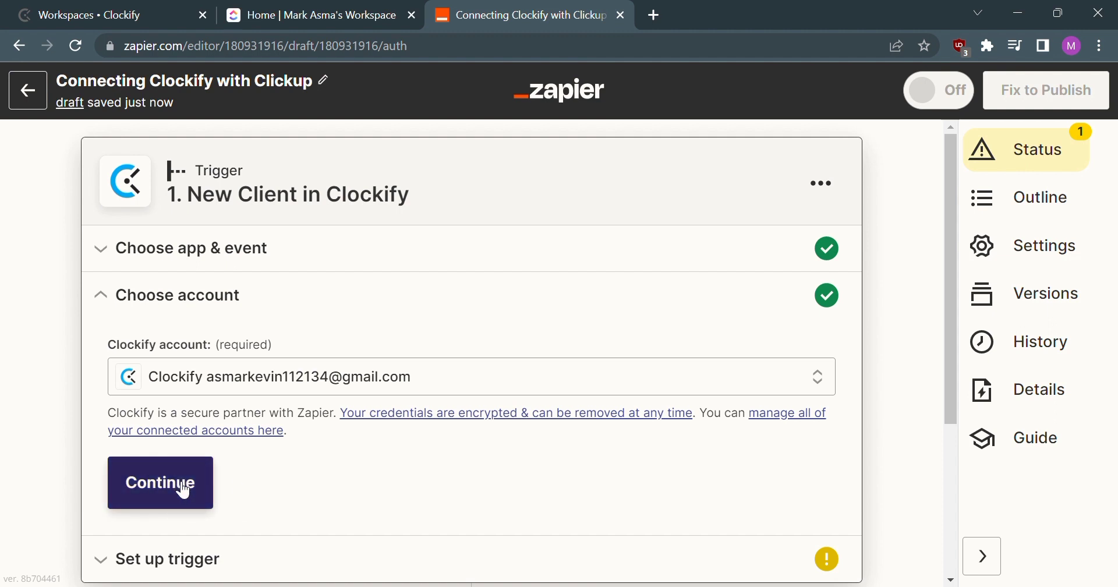
{"action": "left_click", "coordinate": [160, 482]}
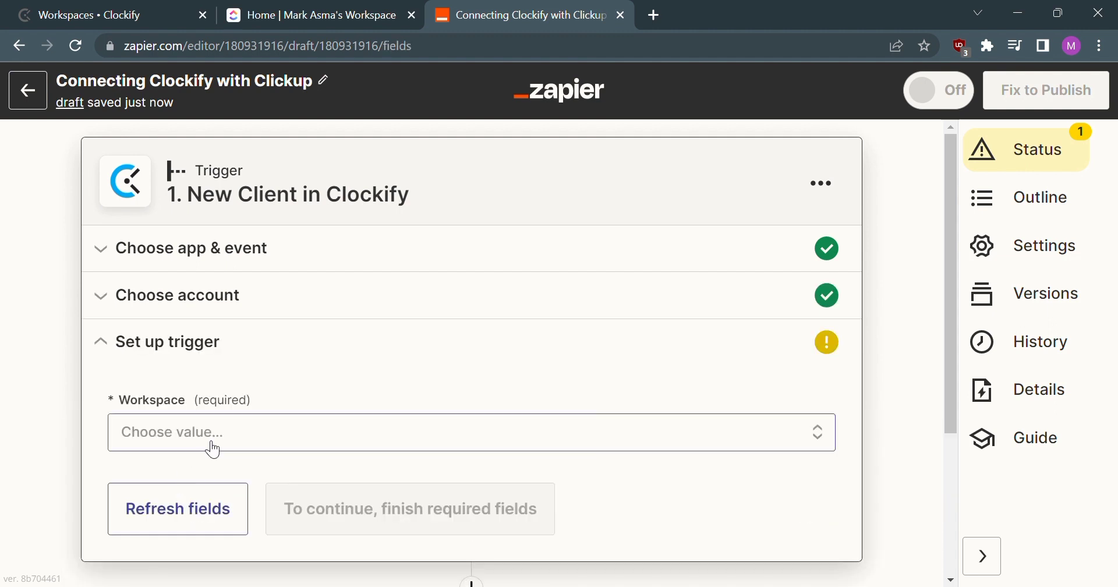
{"action": "left_click", "coordinate": [470, 431]}
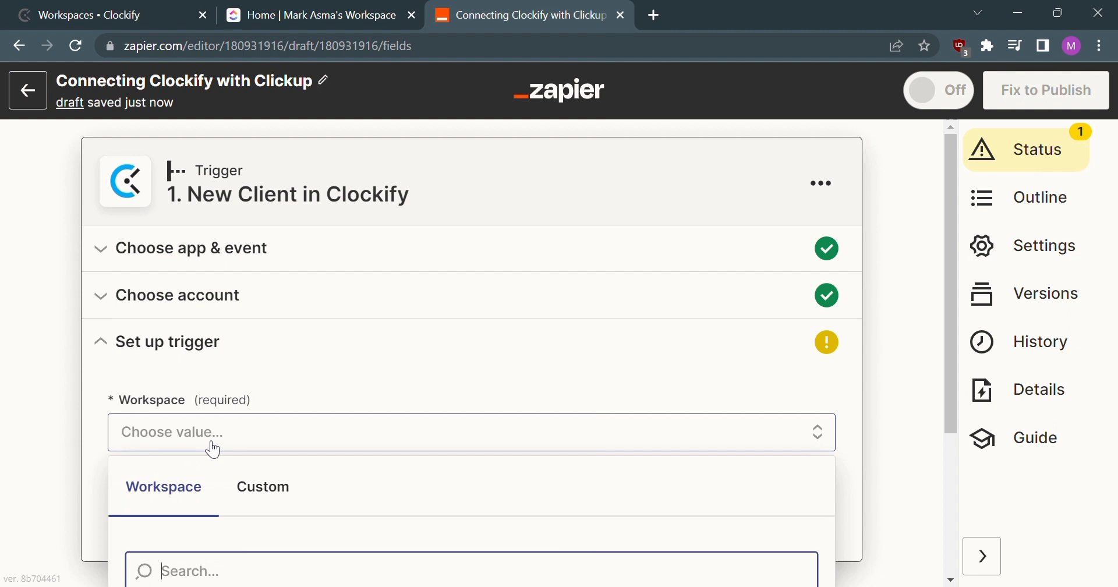
{"action": "scroll", "scroll_direction": "down", "scroll_amount": 3}
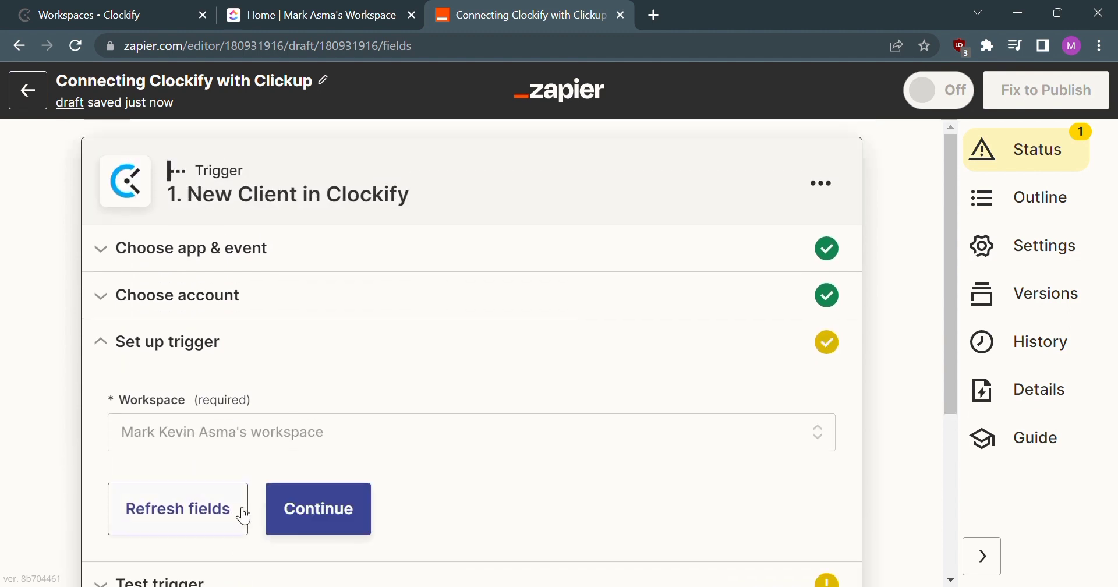
{"action": "left_click", "coordinate": [318, 509]}
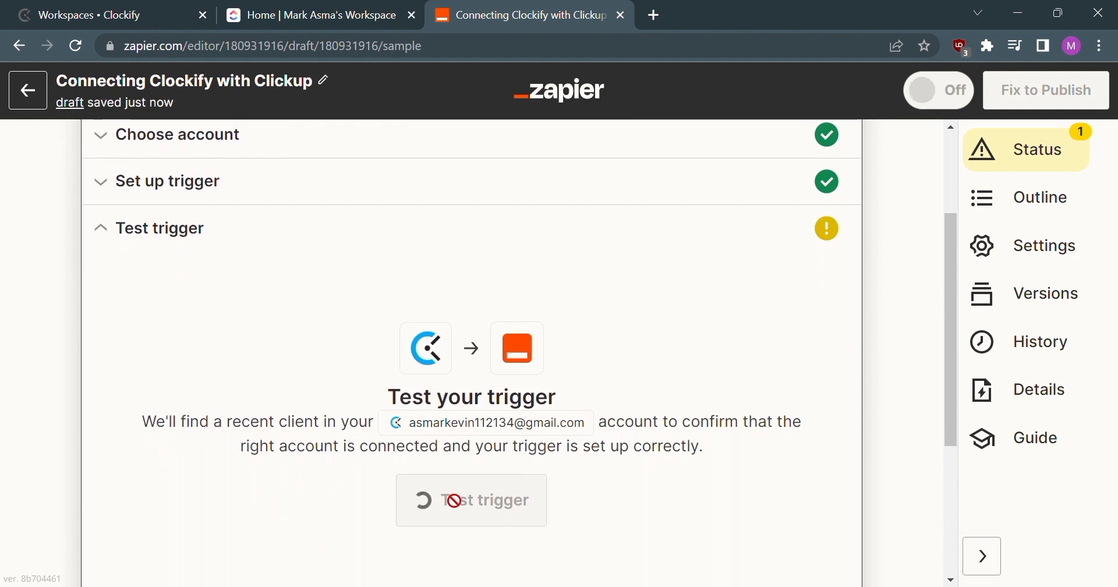
Step: Run the trigger test, then skip it and confirm skipping when no client is found
{"action": "left_click", "coordinate": [470, 499]}
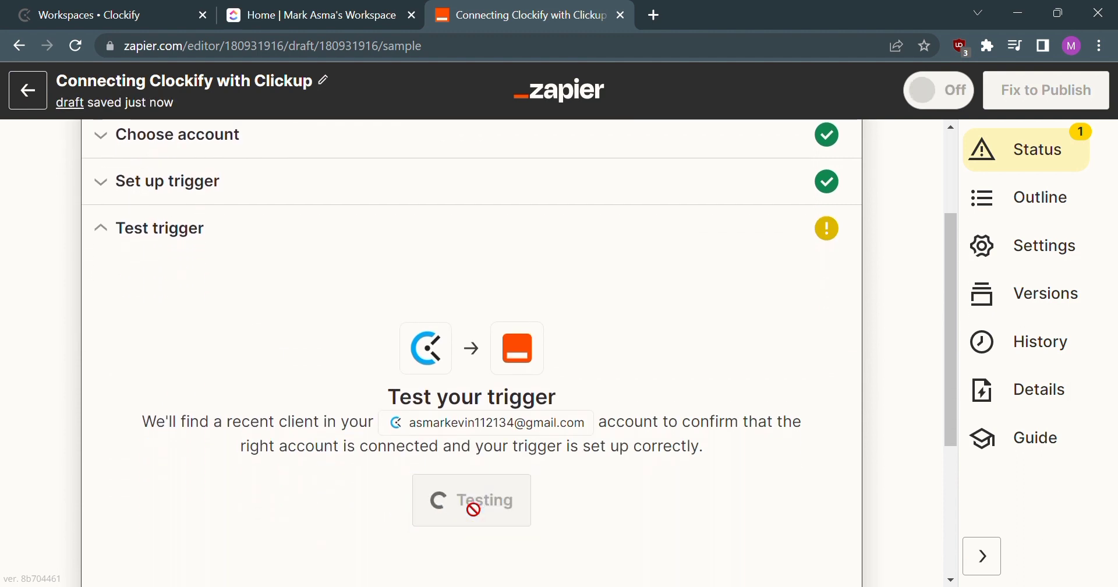
{"action": "left_click", "coordinate": [471, 500]}
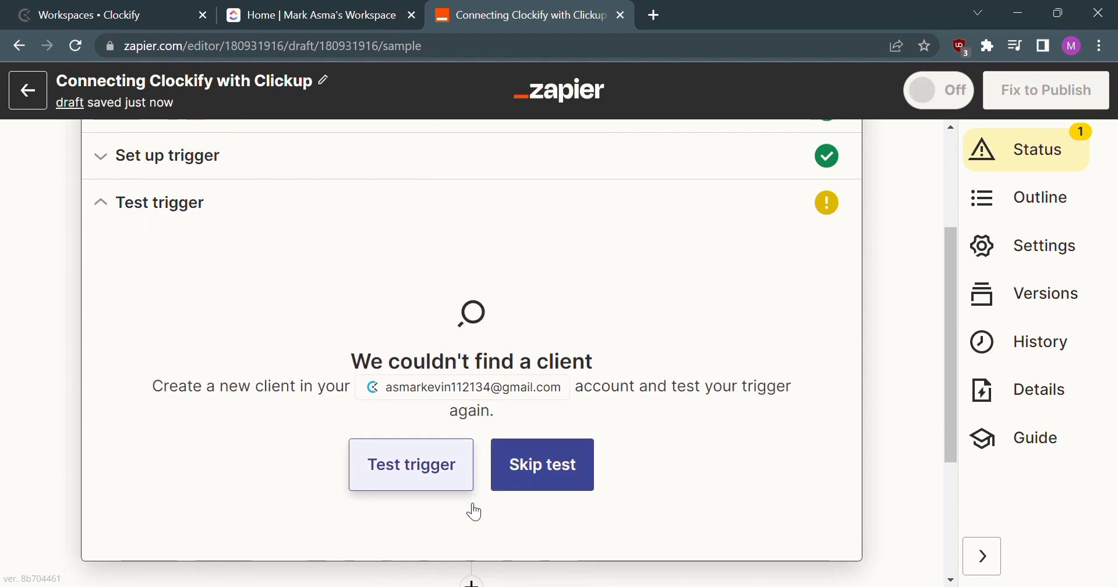
{"action": "left_click", "coordinate": [542, 465]}
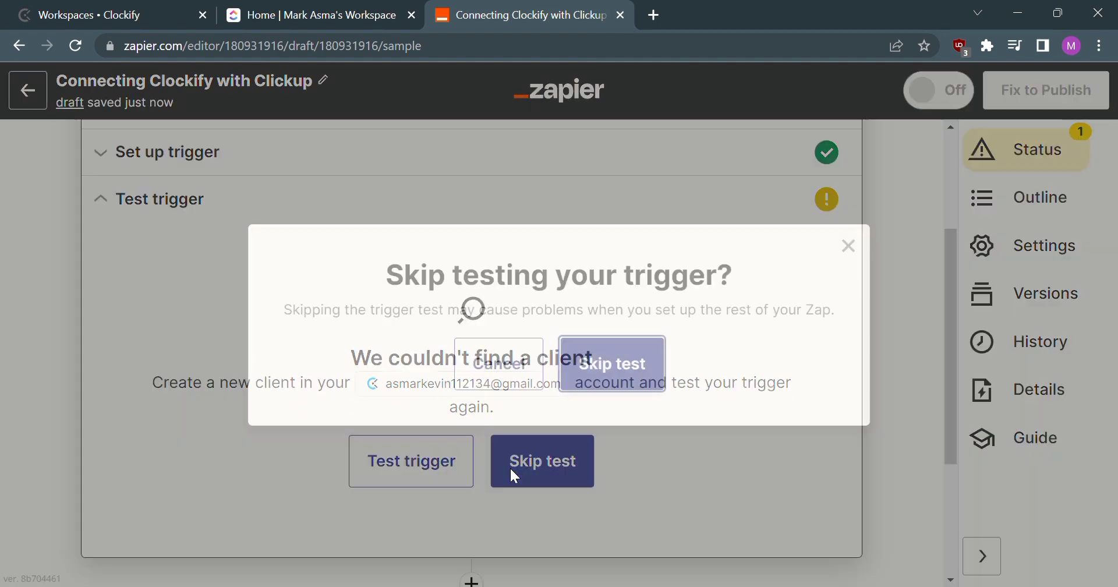
{"action": "left_click", "coordinate": [541, 461]}
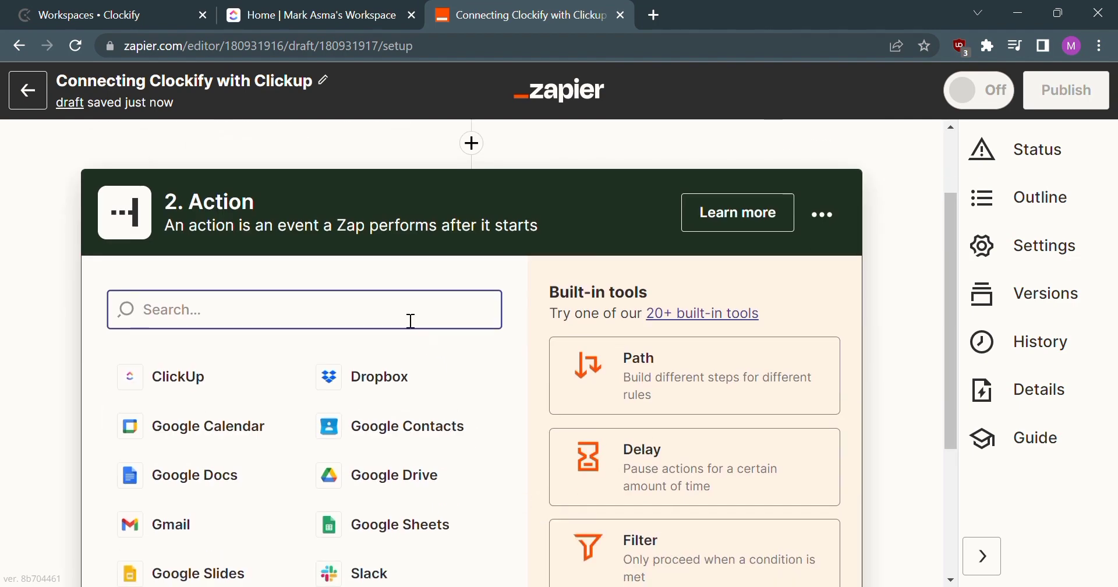
{"action": "mouse_move", "coordinate": [200, 386]}
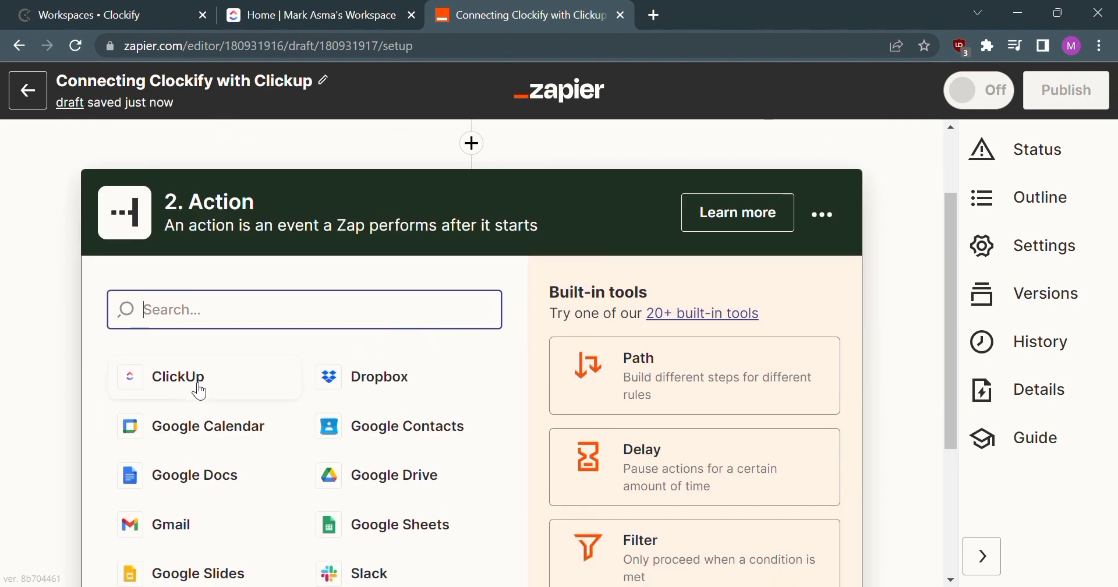
Step: Set the action to ClickUp's New Checklist event and confirm the ClickUp account
{"action": "left_click", "coordinate": [178, 376]}
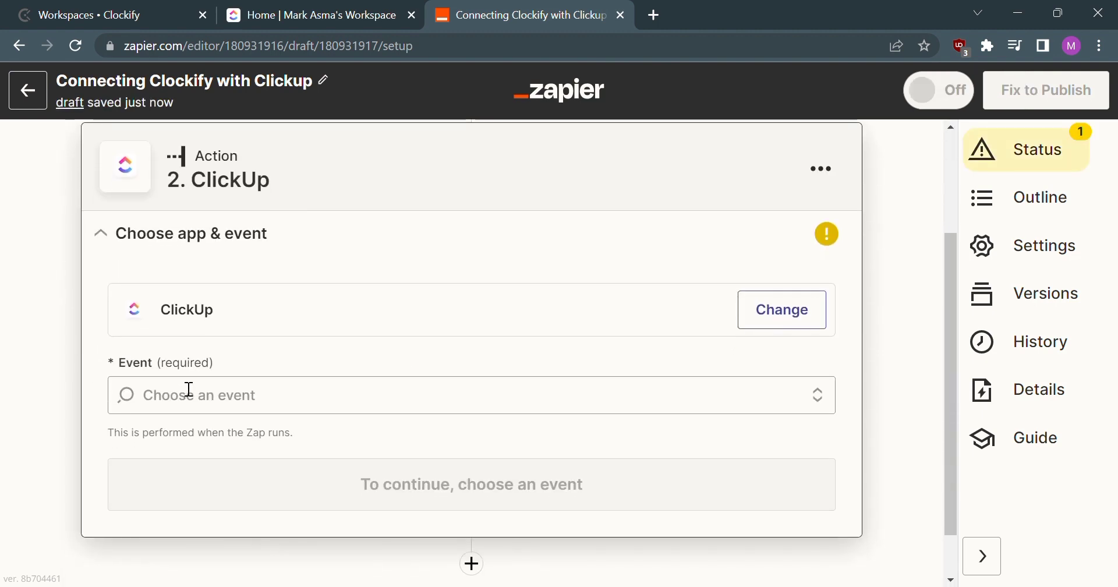
{"action": "left_click", "coordinate": [470, 395]}
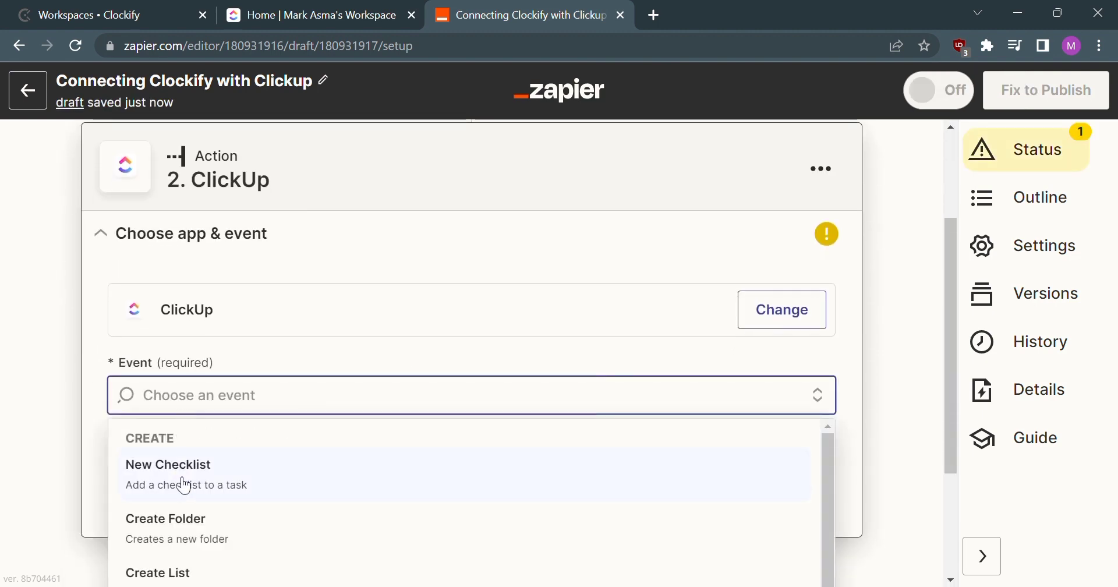
{"action": "left_click", "coordinate": [168, 465]}
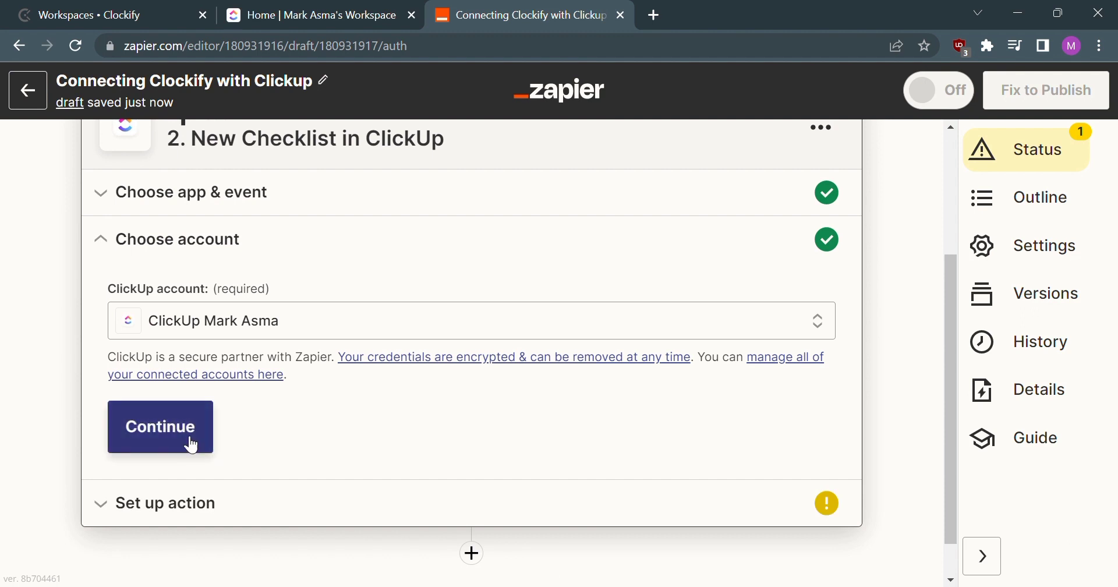
{"action": "left_click", "coordinate": [160, 426]}
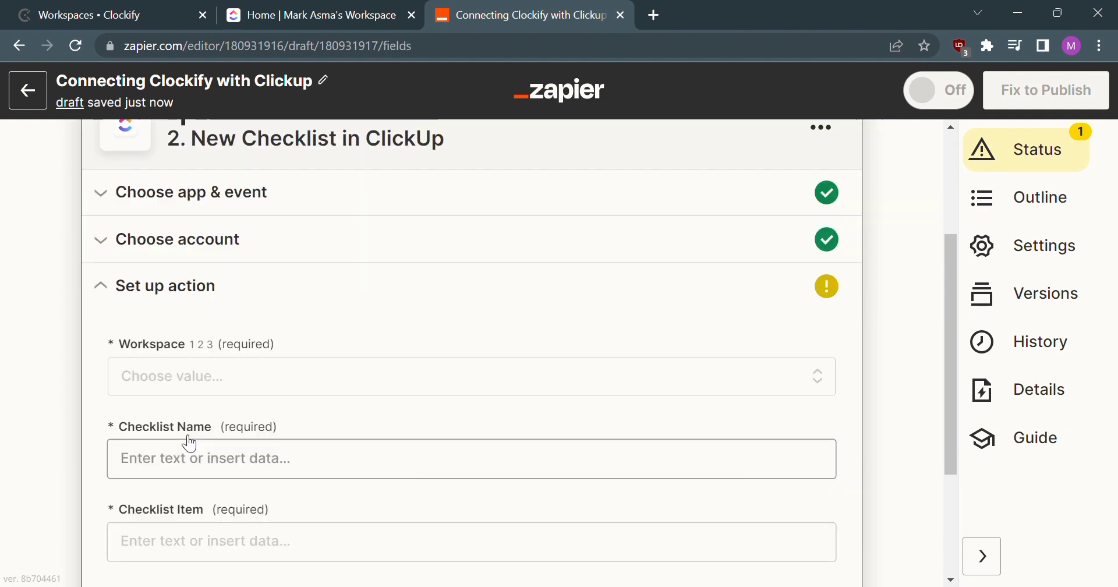
{"action": "scroll", "scroll_direction": "down", "scroll_amount": 3}
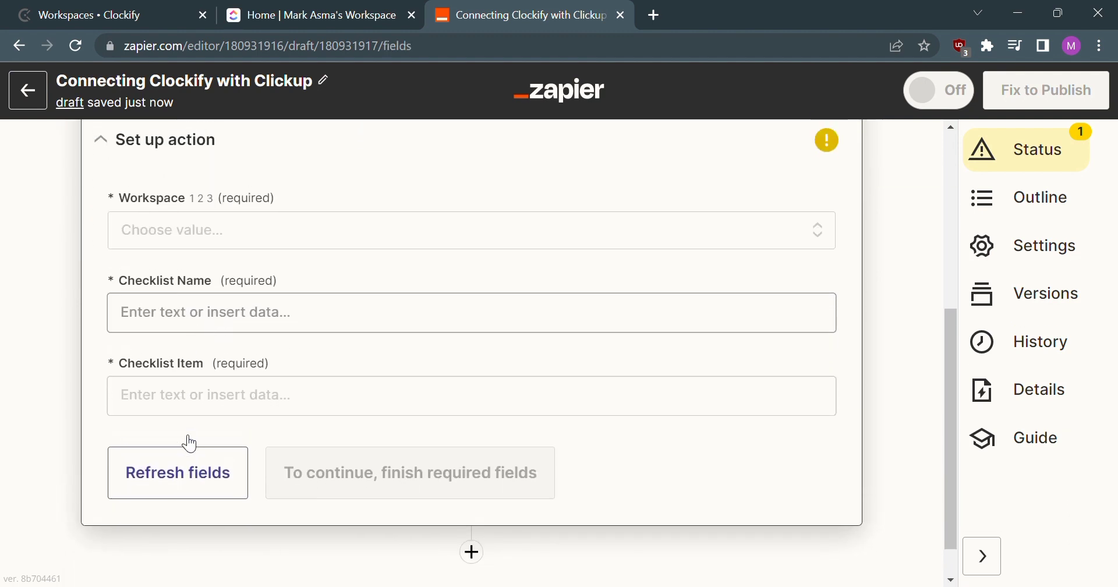
{"action": "scroll", "scroll_direction": "up", "scroll_amount": 3}
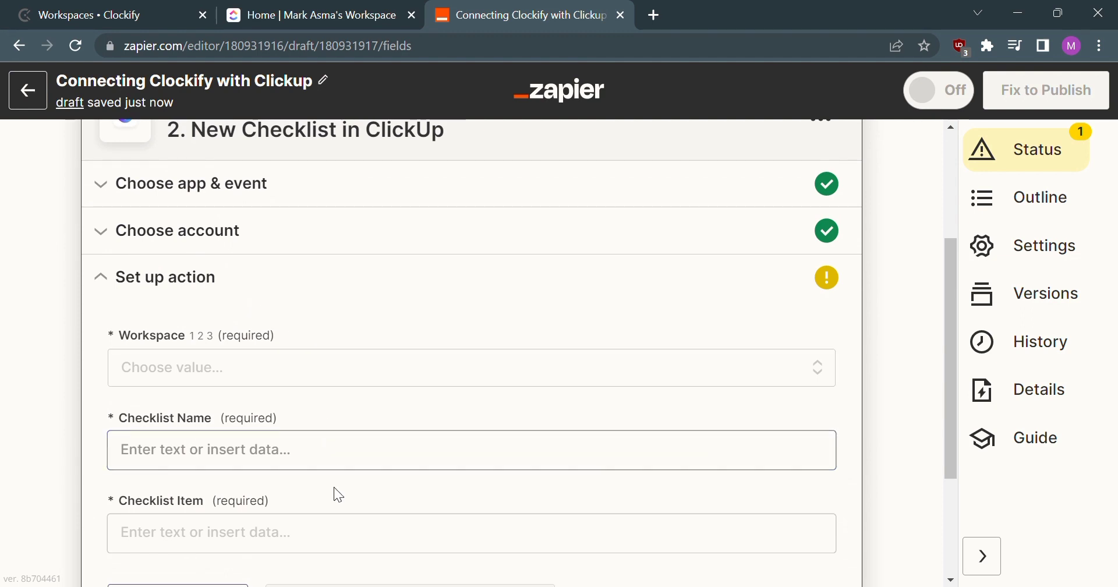
{"action": "scroll", "scroll_direction": "down", "scroll_amount": 3}
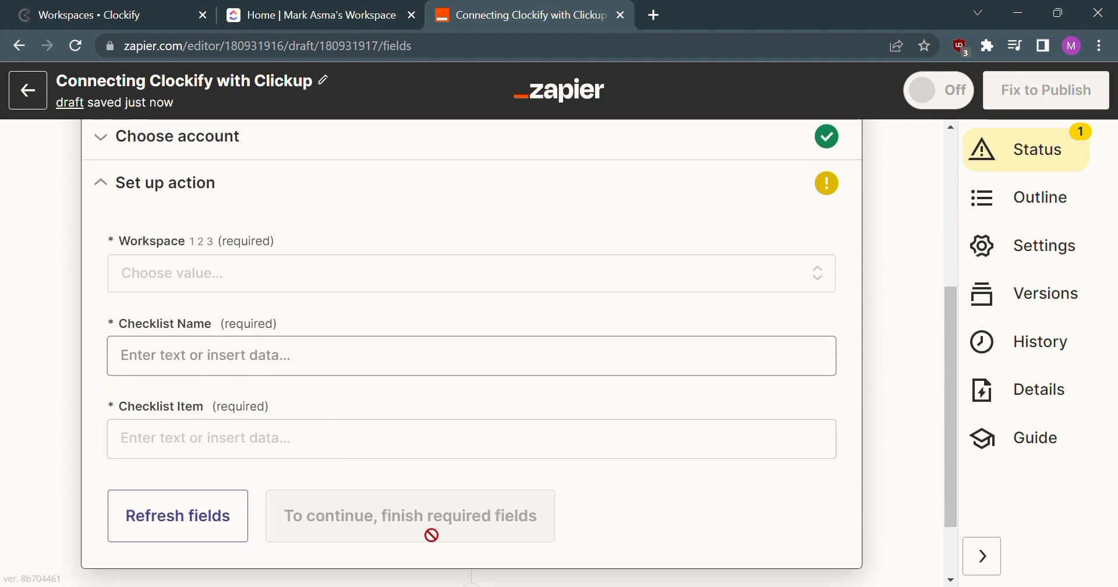
{"action": "scroll", "scroll_direction": "up", "scroll_amount": 3}
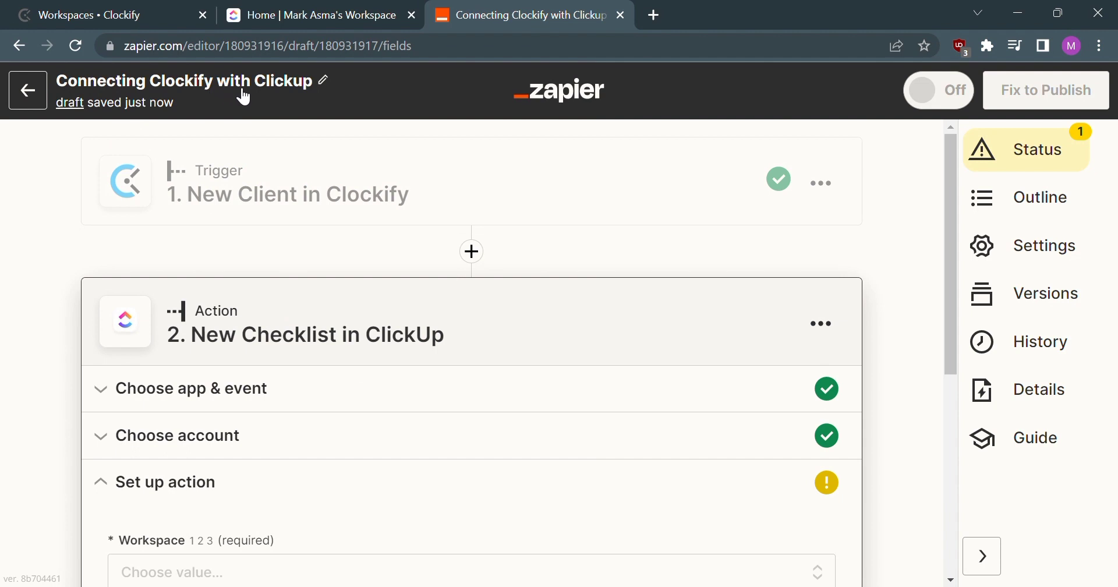
{"action": "mouse_move", "coordinate": [306, 96]}
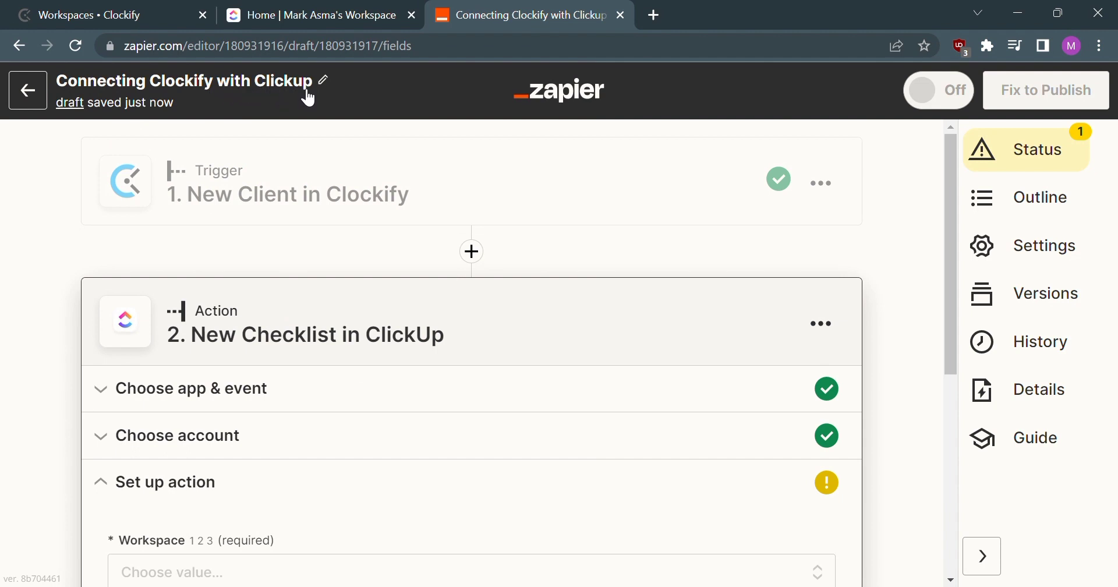
{"action": "mouse_move", "coordinate": [671, 135]}
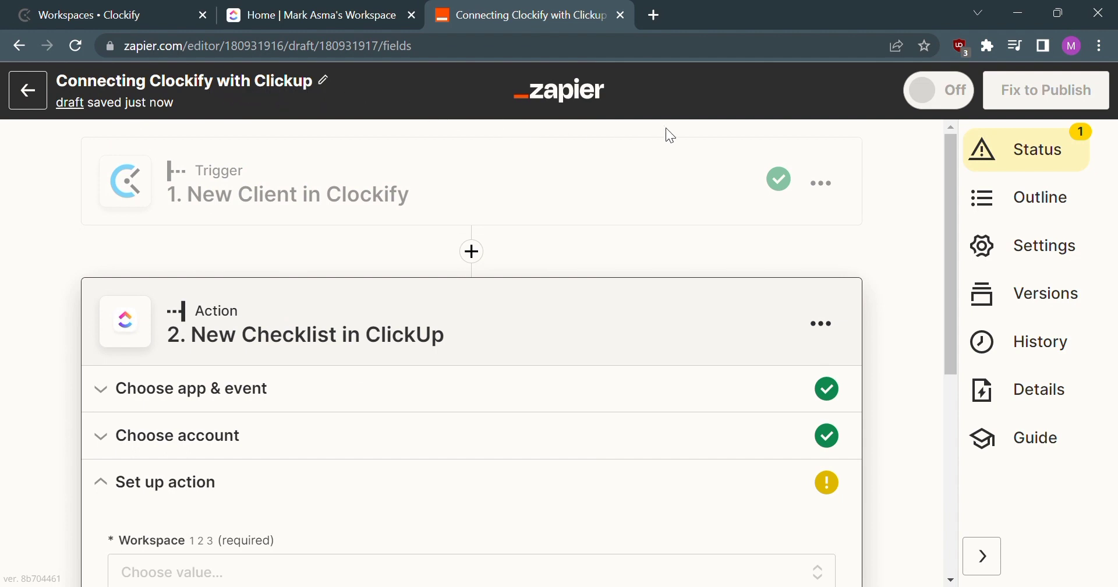